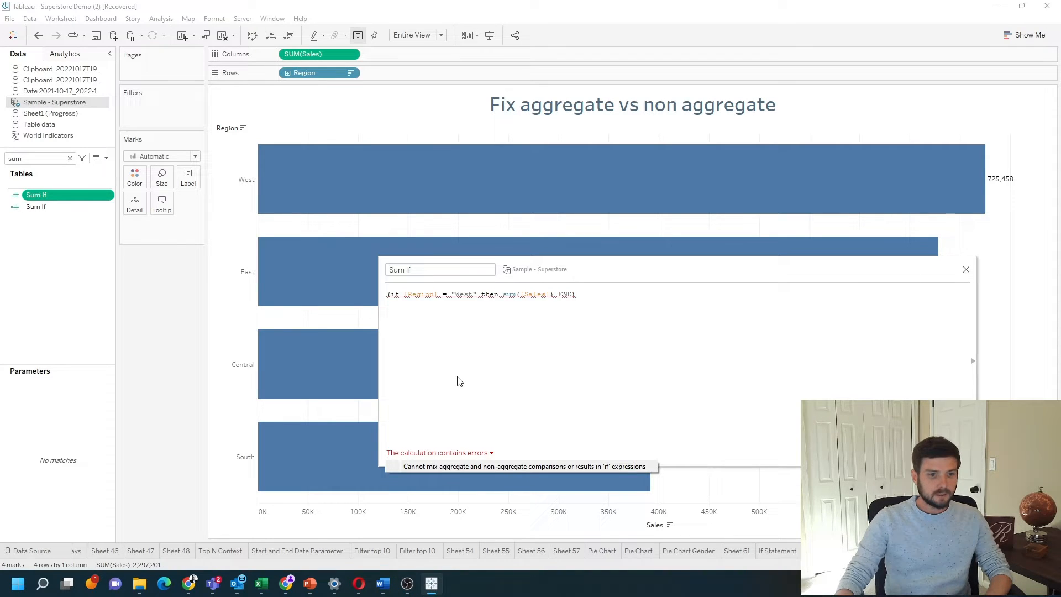
pyautogui.moveTo(454, 385)
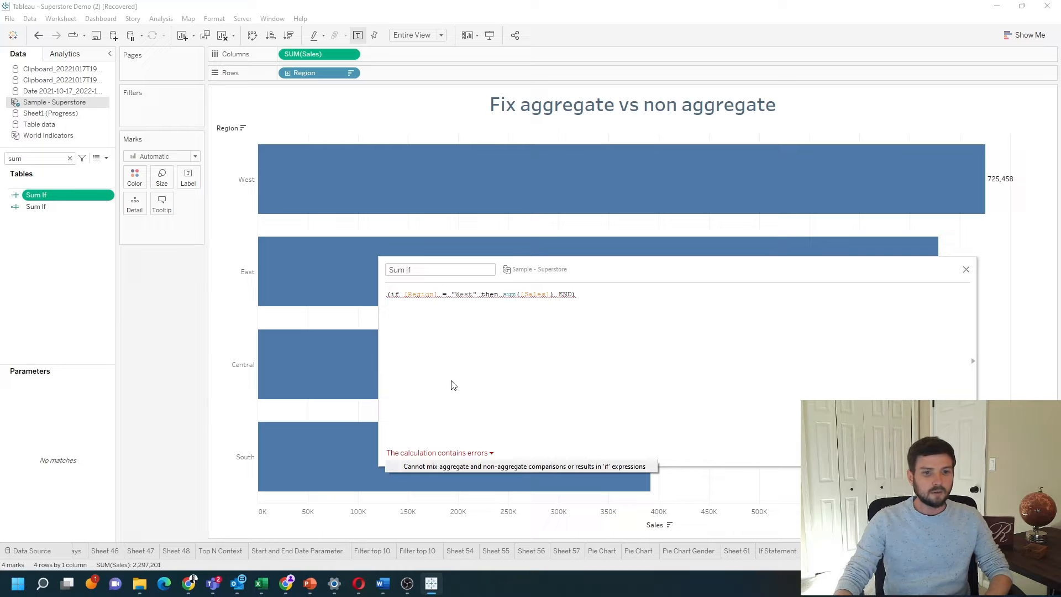